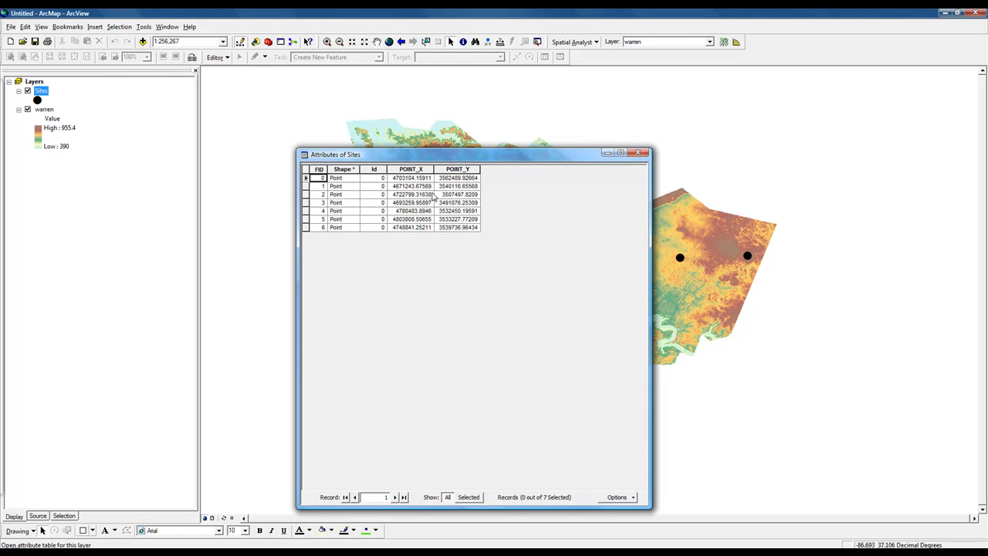
pyautogui.moveTo(640, 152)
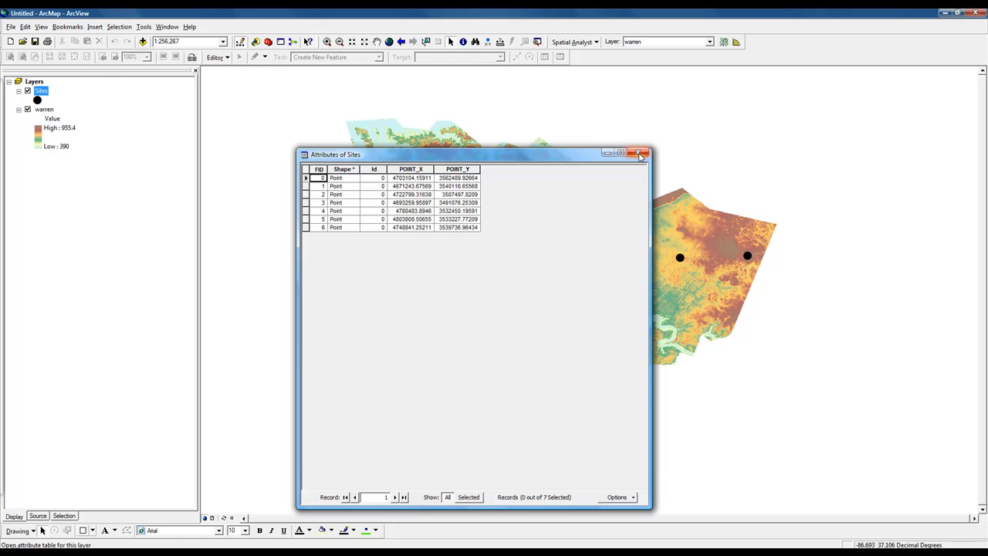
# Close the Sites attribute table to show the seven site points over the warren raster.
pyautogui.click(641, 154)
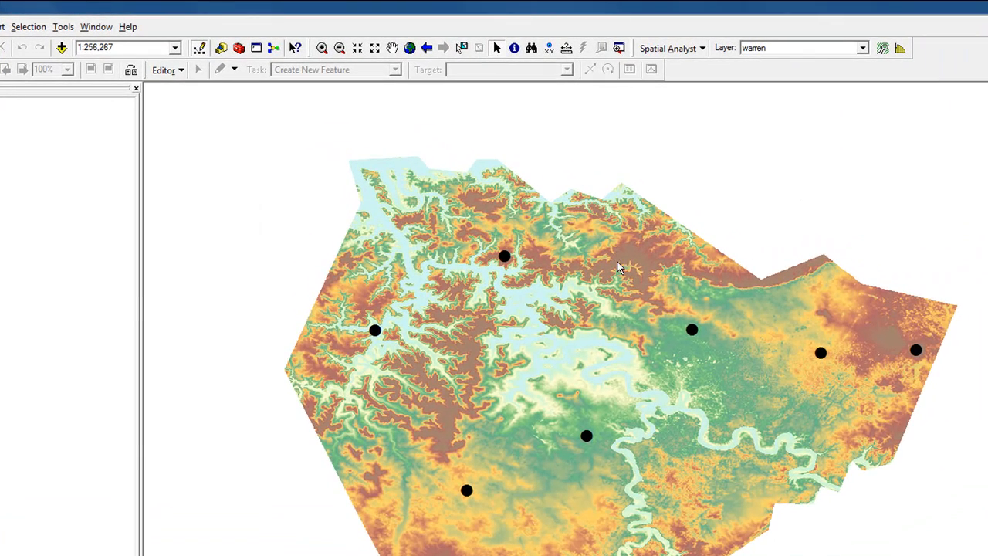
# Launch Extract Values to Points from Spatial Analyst Tools > Extraction in ArcToolbox.
pyautogui.click(62, 26)
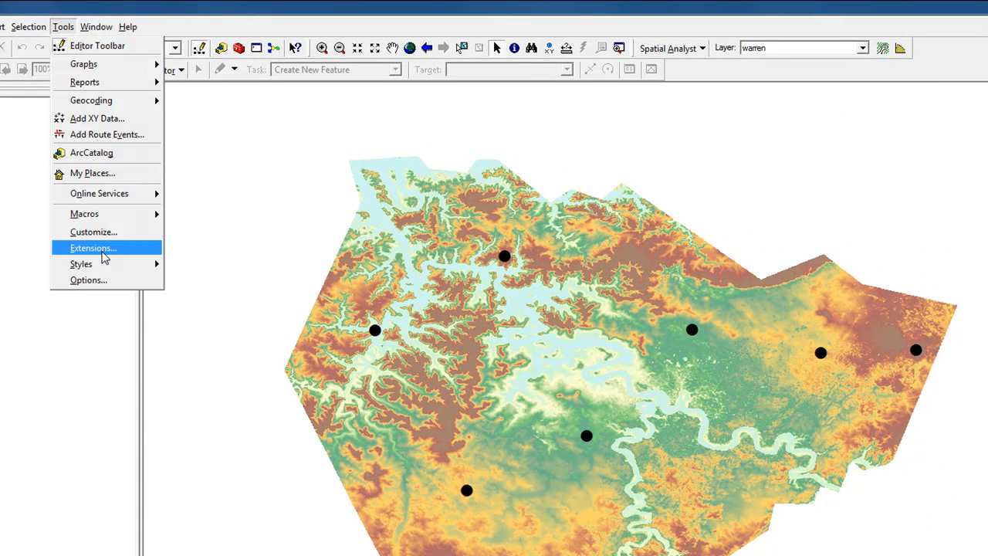
pyautogui.click(93, 248)
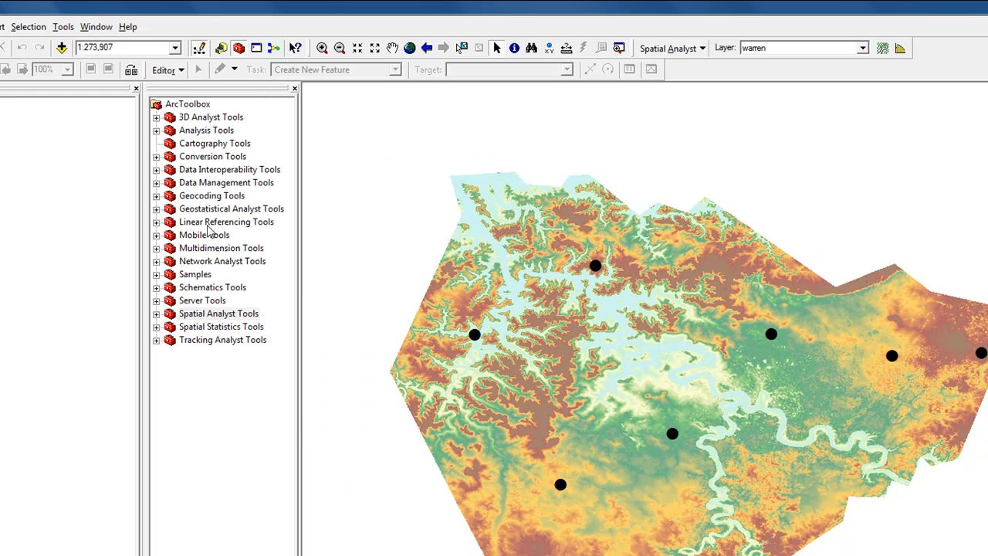
pyautogui.click(156, 313)
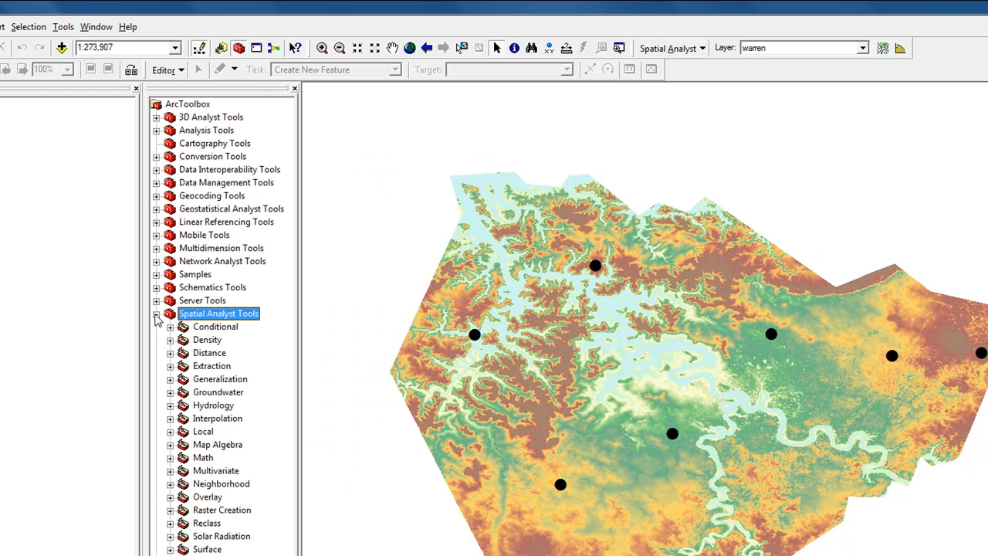
pyautogui.click(170, 365)
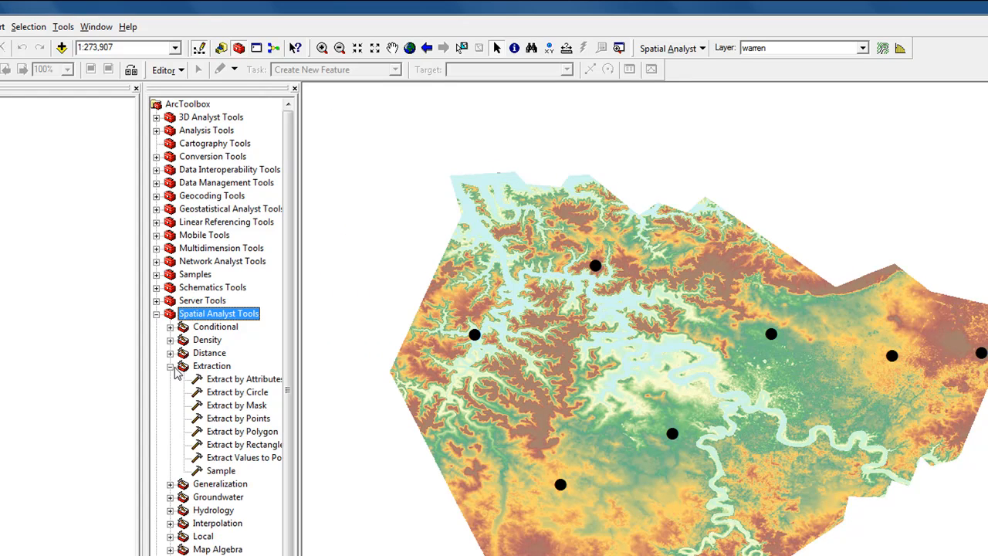
pyautogui.doubleClick(243, 457)
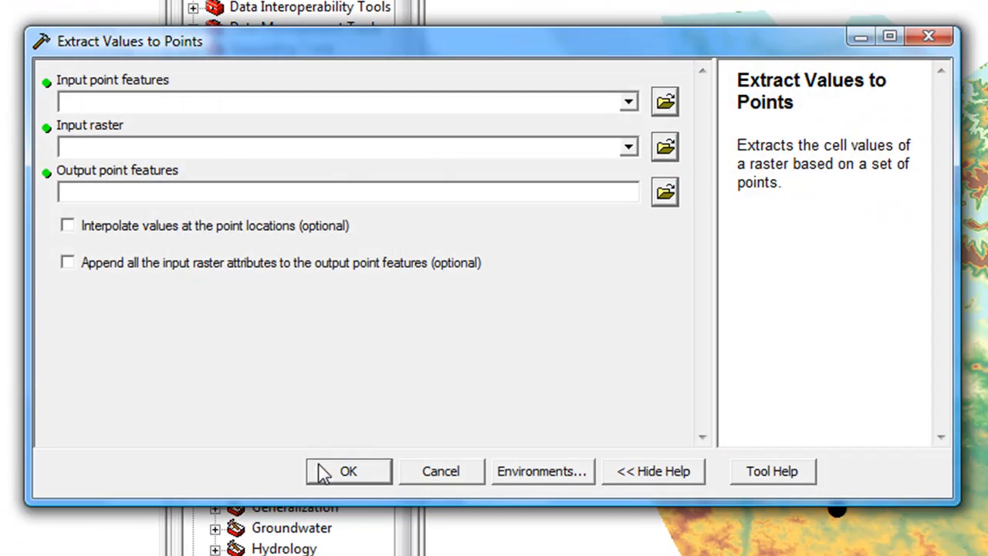
# Extract warren raster values at the Sites points into Extract_Sites1.shp.
pyautogui.click(626, 101)
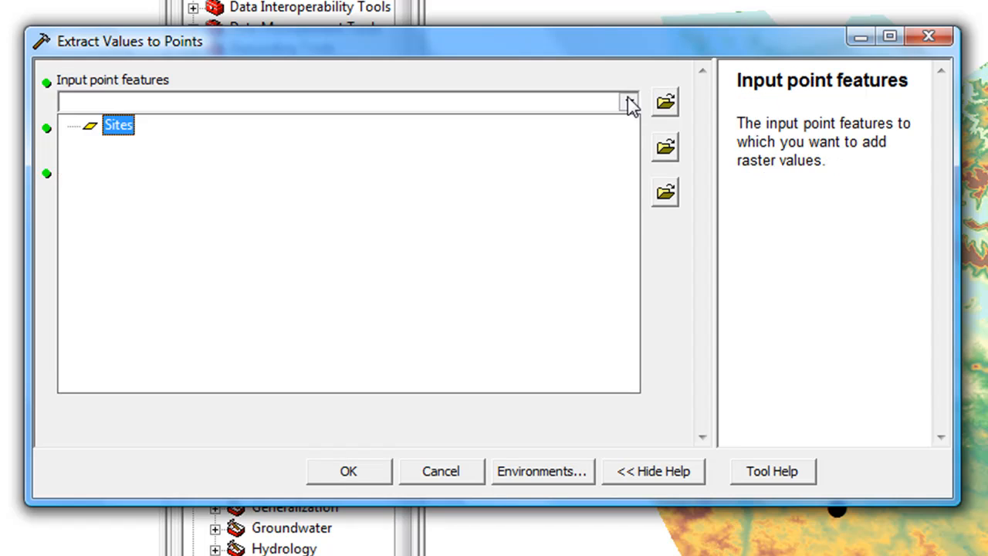
pyautogui.click(117, 124)
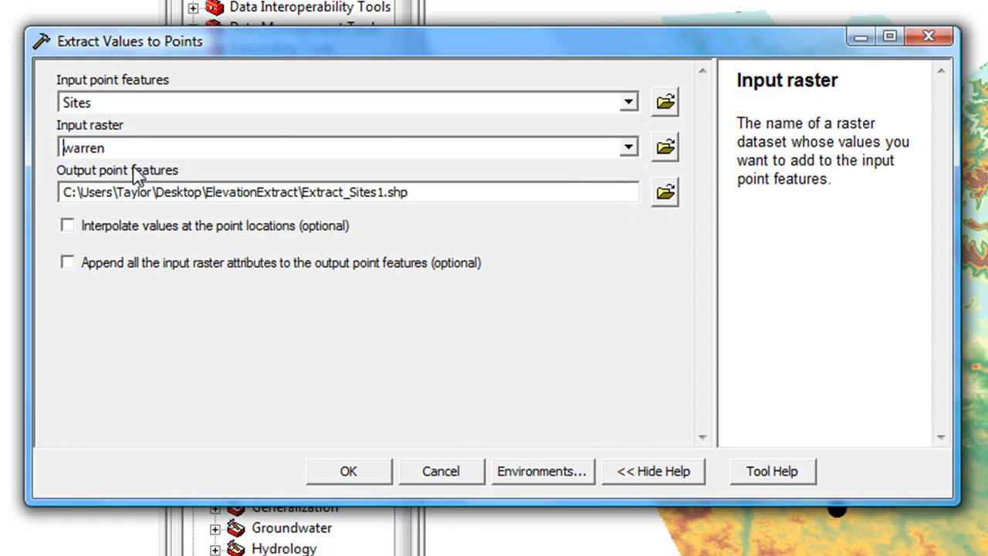
pyautogui.moveTo(308, 398)
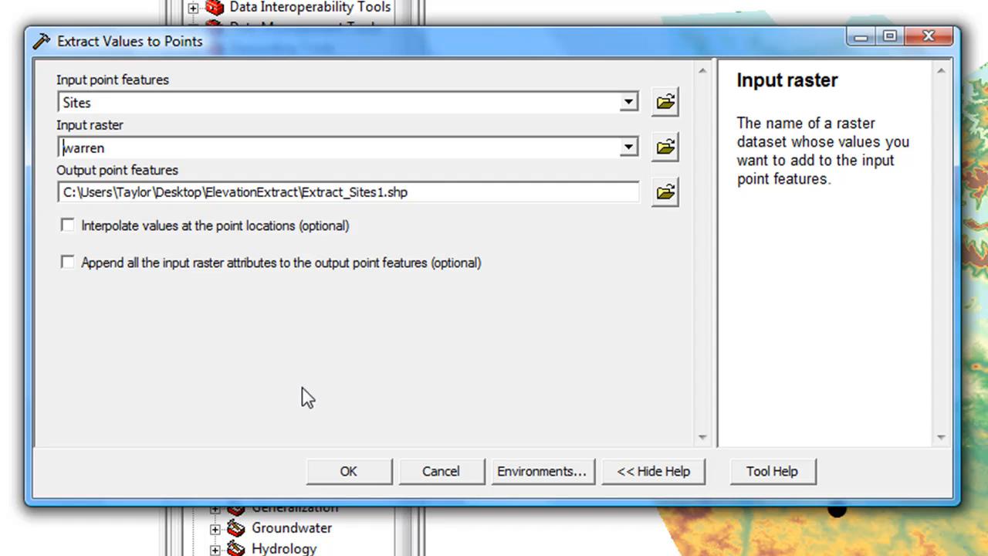
pyautogui.click(347, 471)
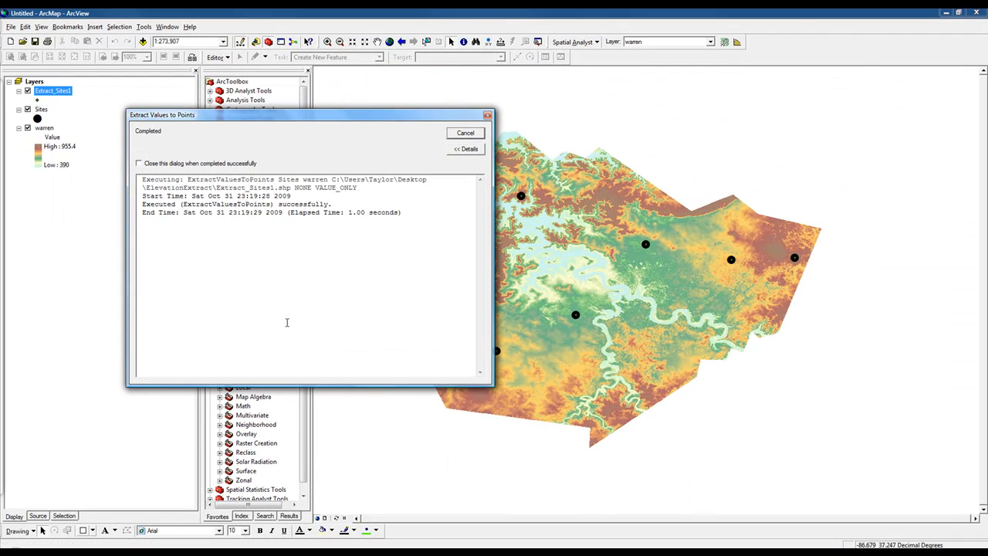
pyautogui.click(466, 132)
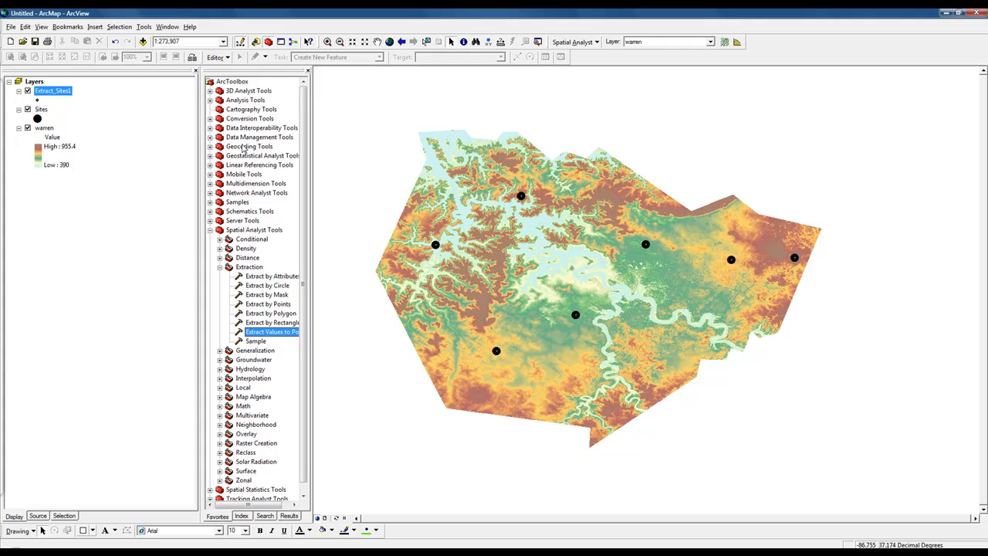
# View the Extract_Sites1 attribute table with its RASTERVALU elevation column.
pyautogui.rightClick(52, 90)
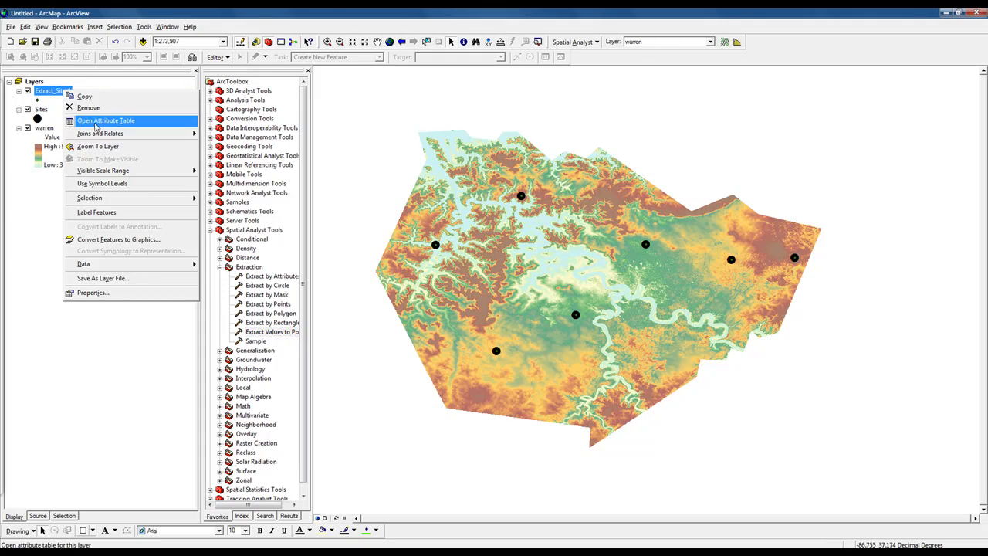
pyautogui.click(105, 120)
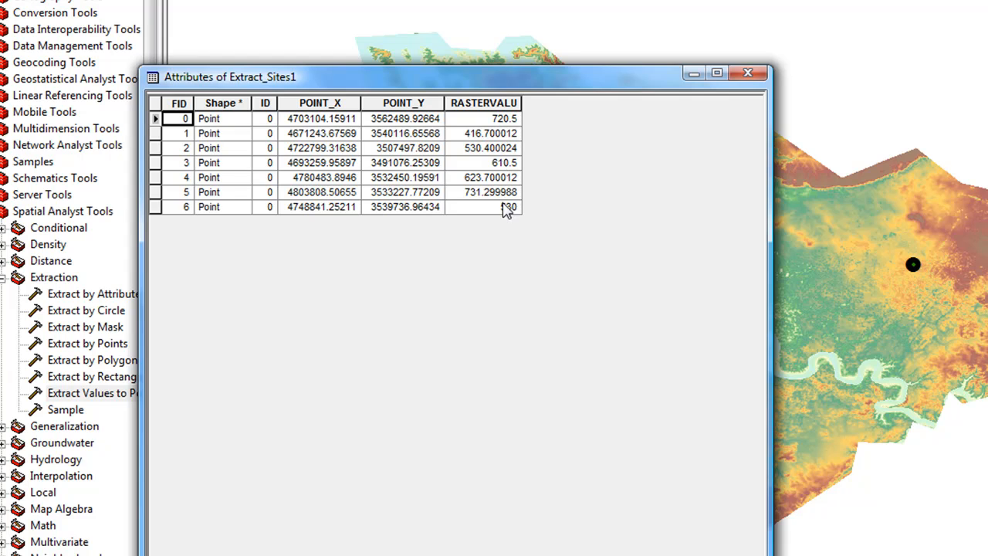
pyautogui.rightClick(482, 103)
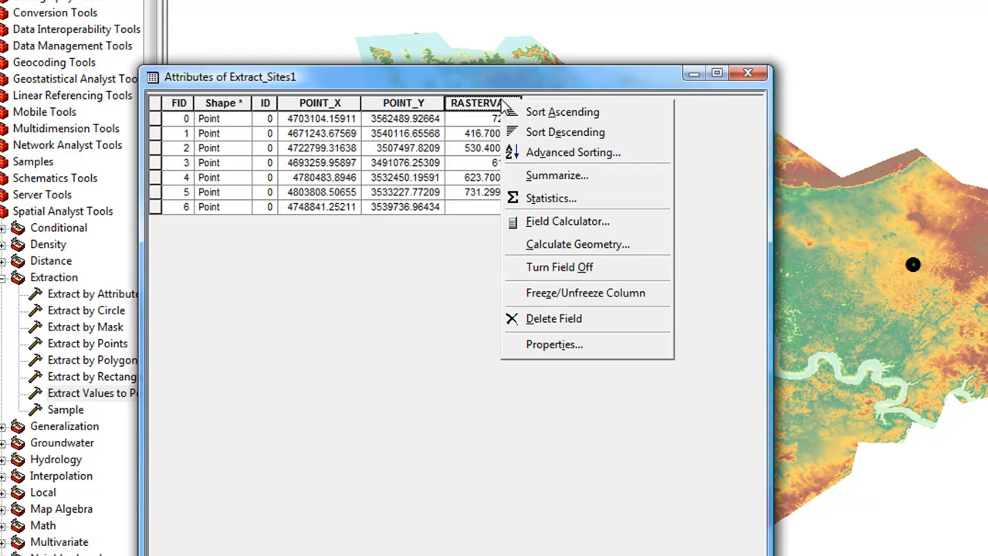
# Give the RASTERVALU field the alias 'Elevation' in its field properties.
pyautogui.click(553, 344)
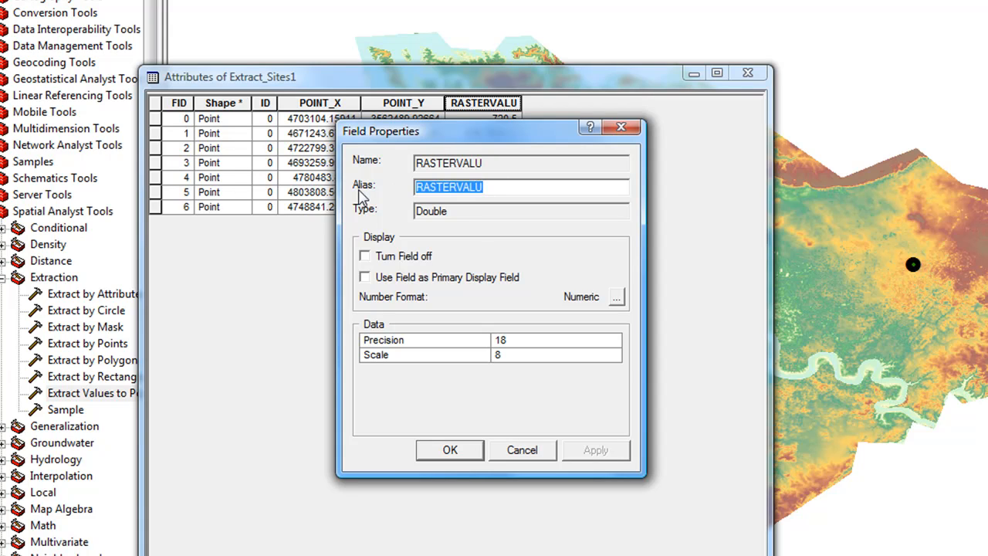
pyautogui.write('Ele')
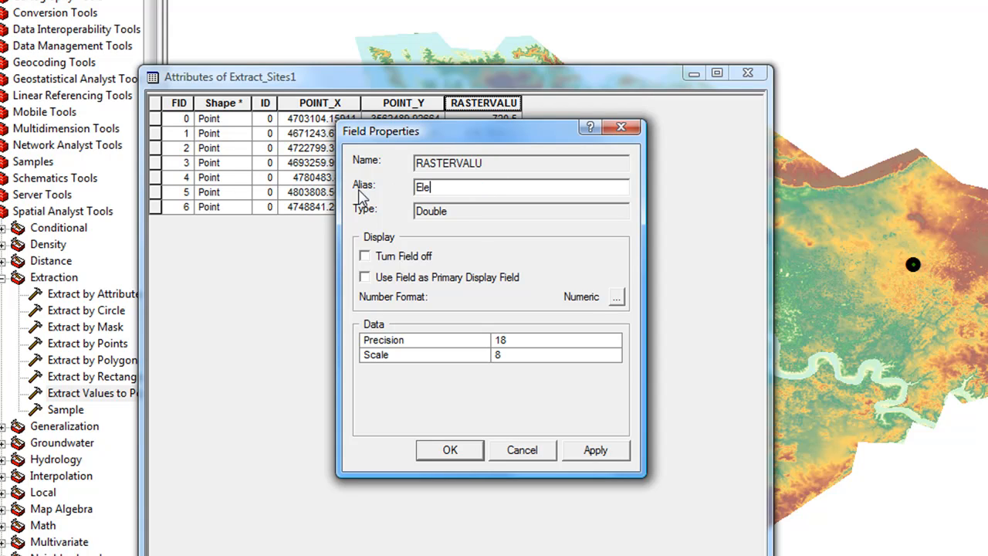
pyautogui.write('vation')
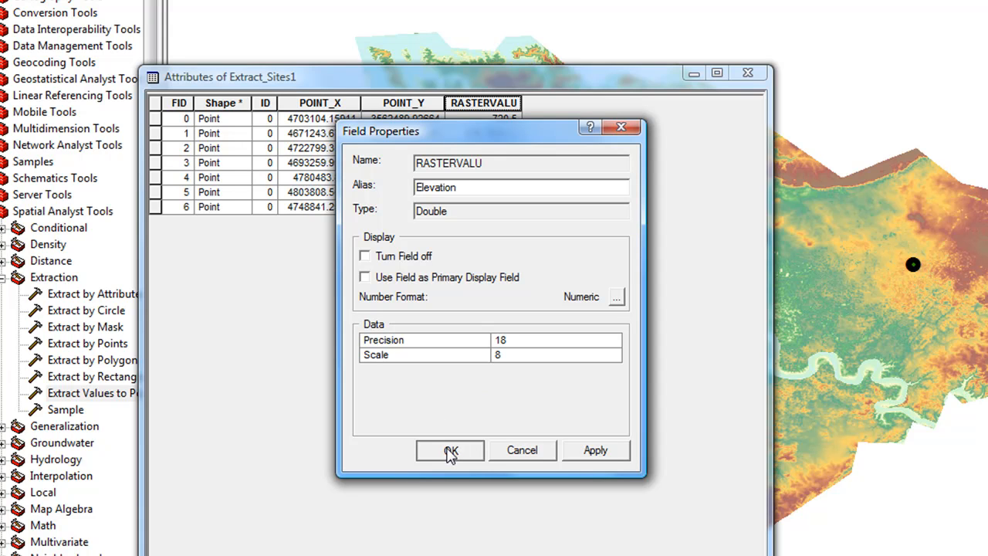
pyautogui.click(451, 450)
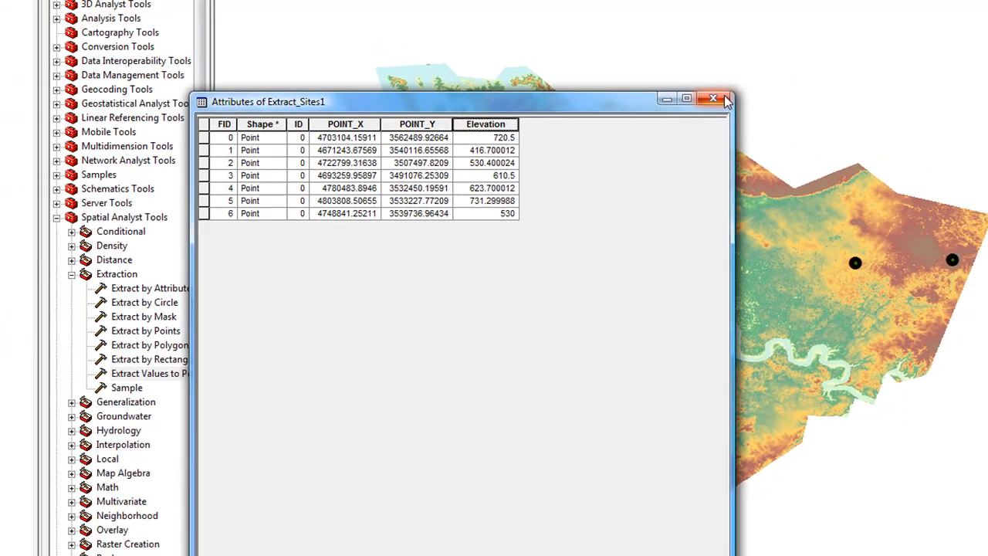